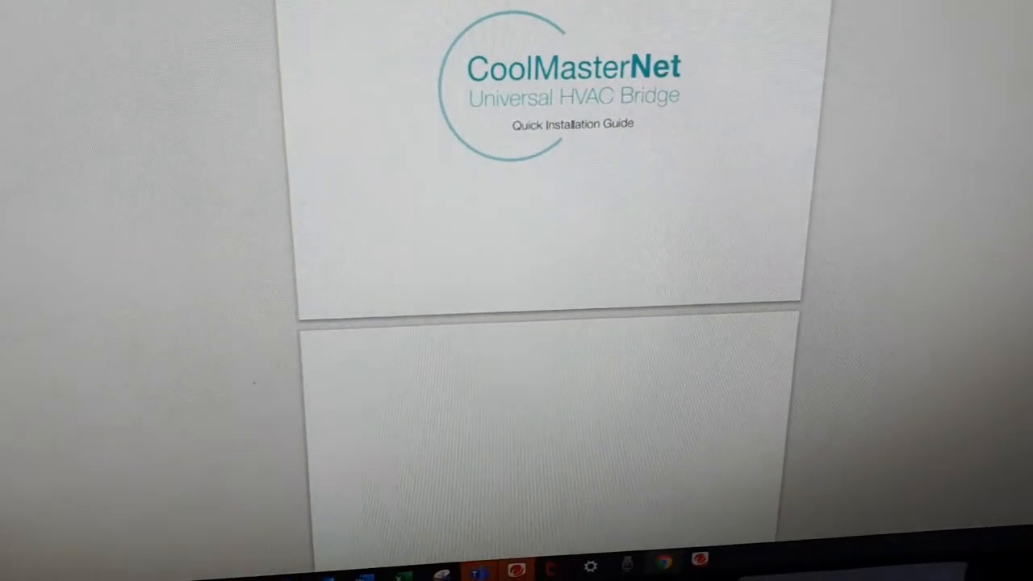
# Step: Scroll the Quick Installation Guide from the cover down to the Daikin VRV on L1 wiring page
pyautogui.scroll(-3)
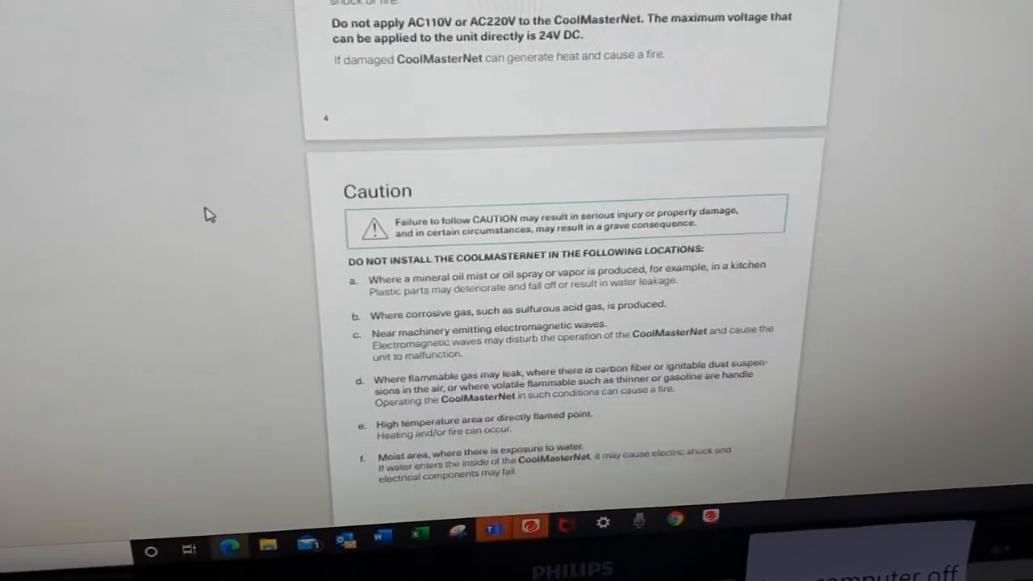
pyautogui.scroll(-3)
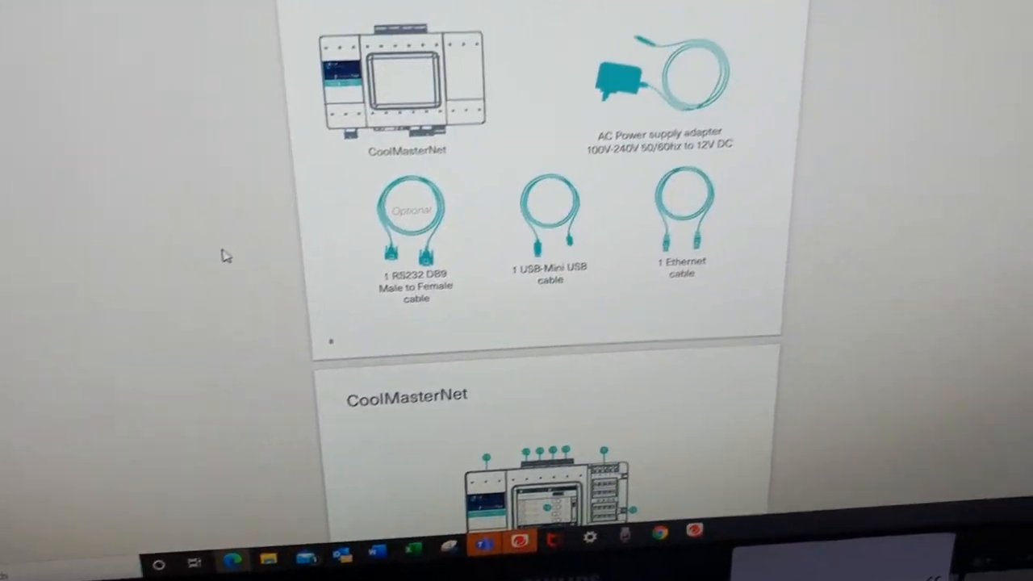
pyautogui.scroll(-3)
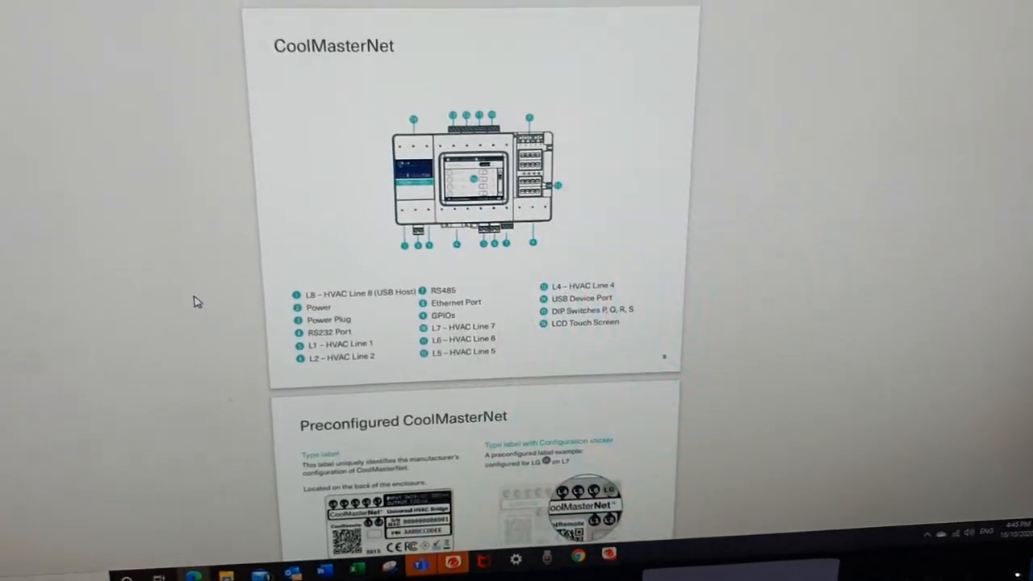
pyautogui.scroll(-3)
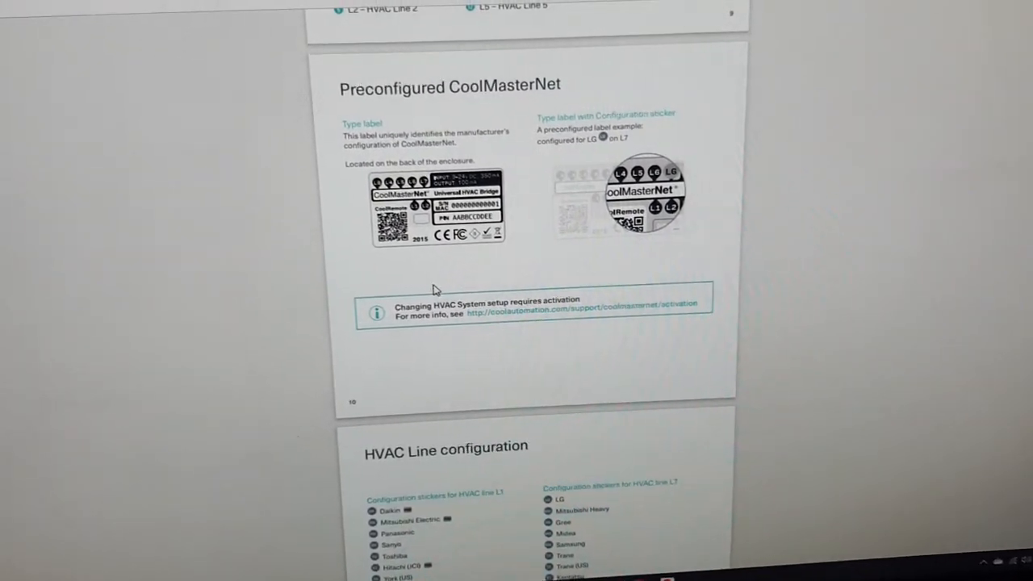
pyautogui.scroll(-3)
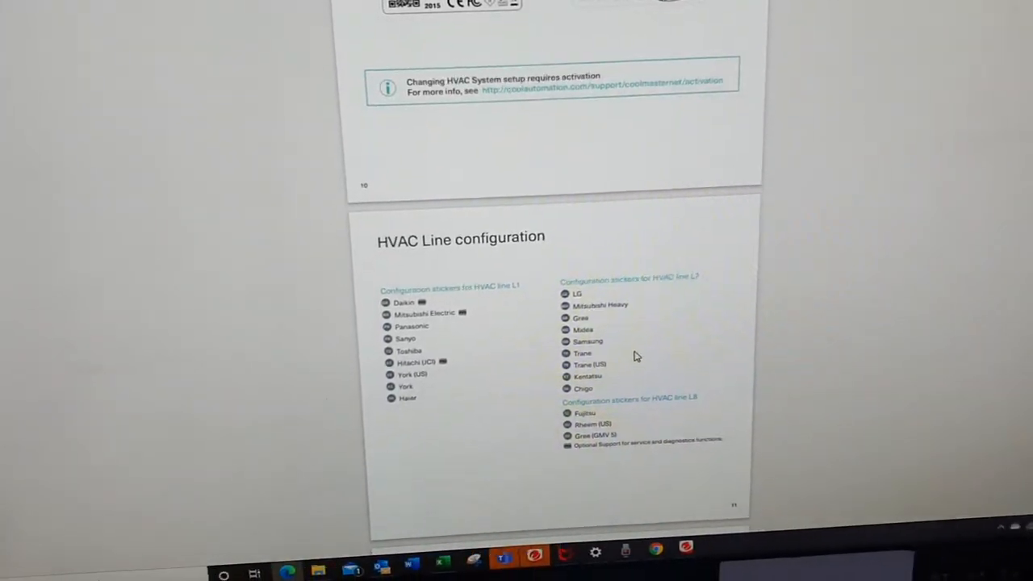
pyautogui.scroll(-3)
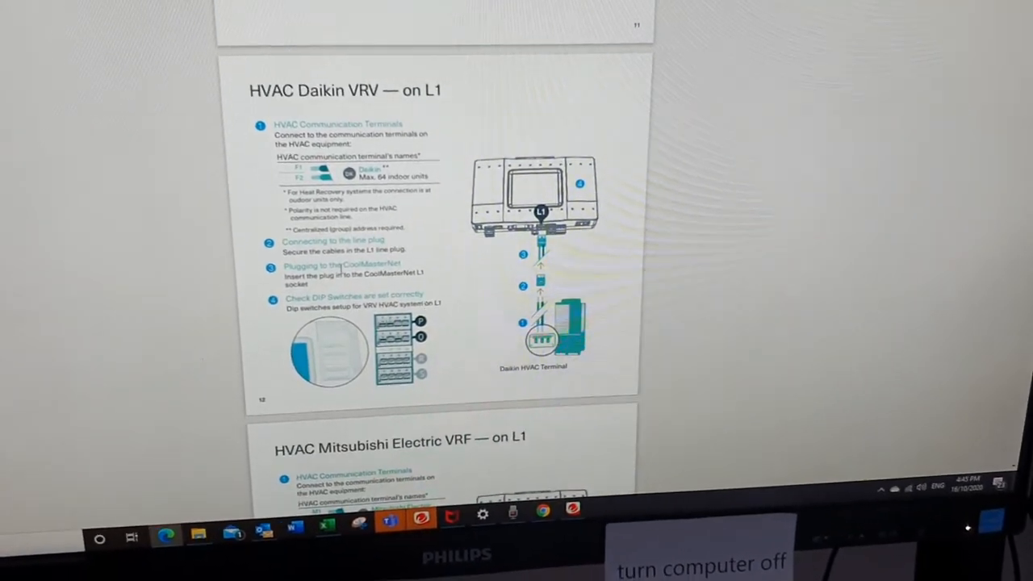
# Step: Scroll past the Daikin VRV page to the Mitsubishi Electric VRF on L1 DIP switch diagram
pyautogui.scroll(-3)
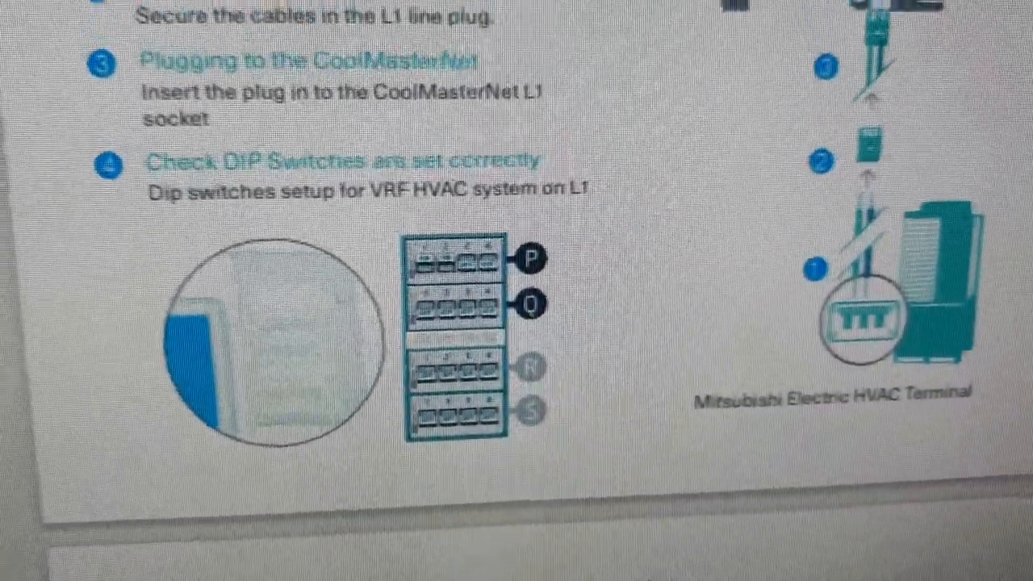
pyautogui.scroll(-3)
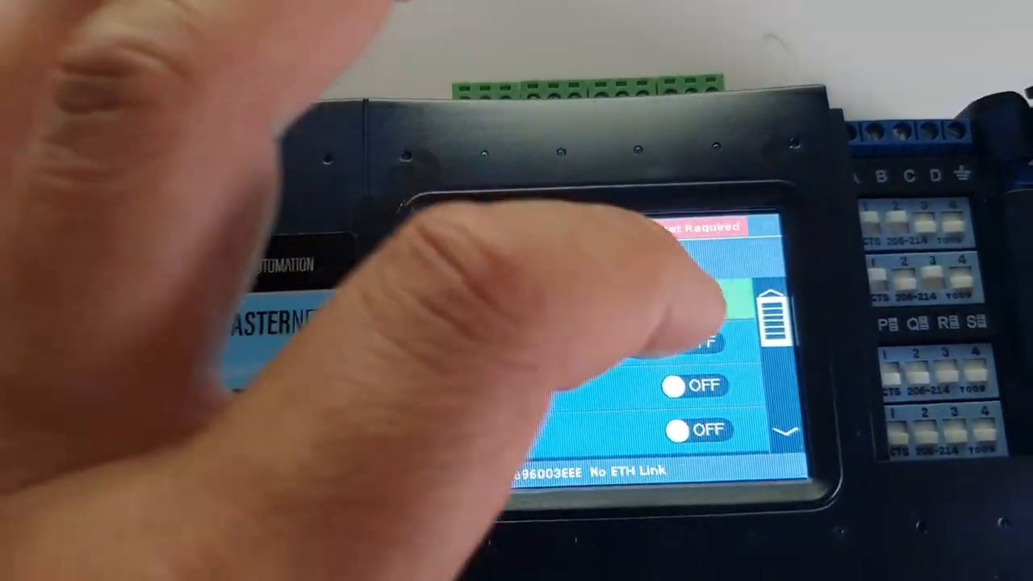
# Step: Select an entry in the CoolMasterNet controller's settings list
pyautogui.click(718, 296)
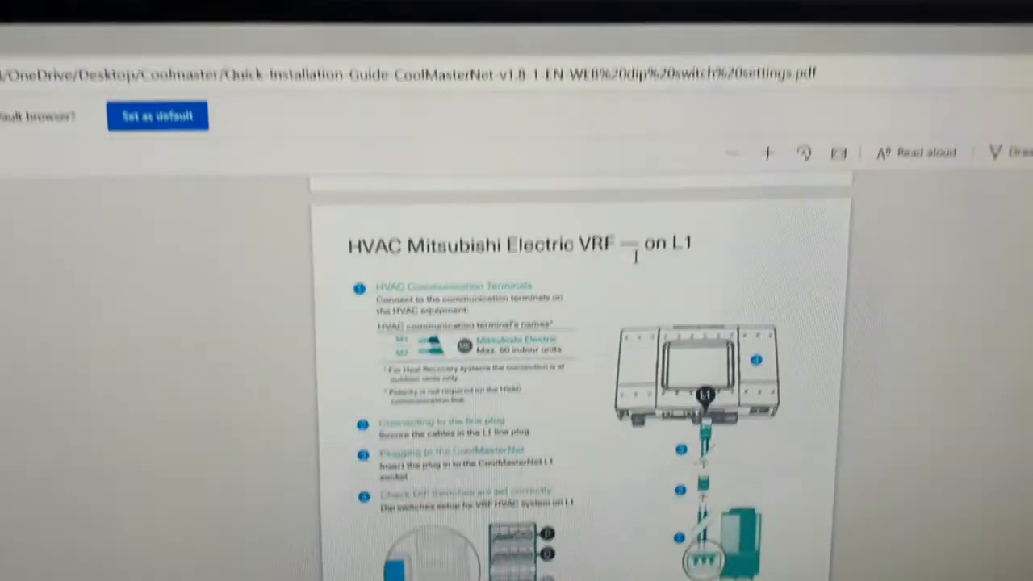
# Step: Scroll past the Mitsubishi Non-VRF and York VRF pages to the Haier VRF on L1 page
pyautogui.scroll(-3)
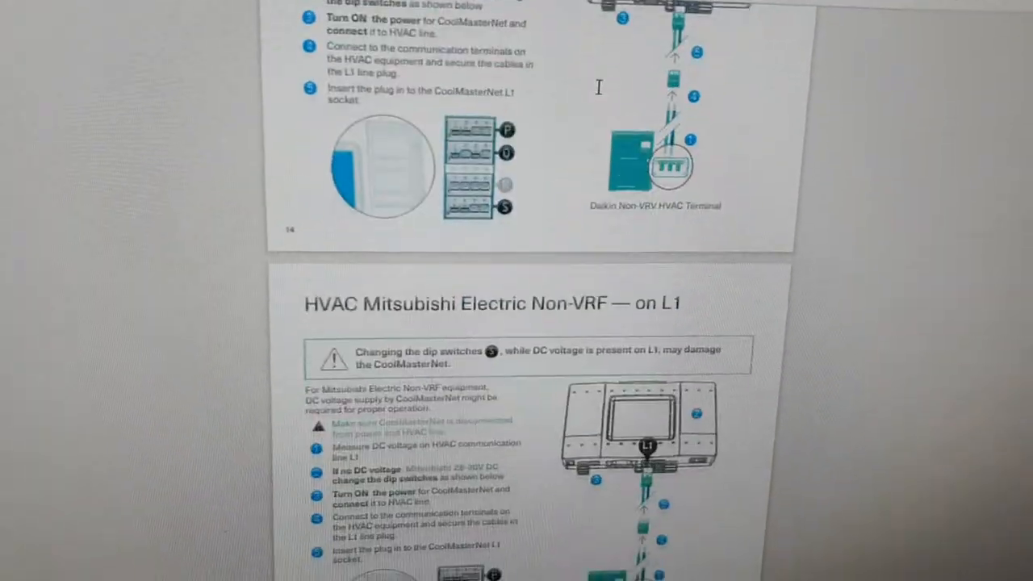
pyautogui.scroll(-3)
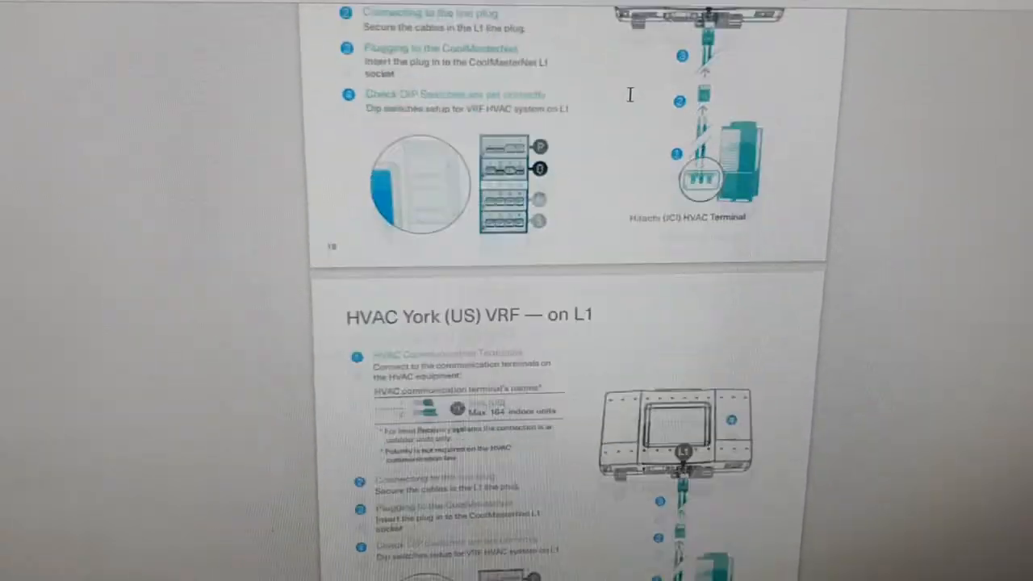
pyautogui.scroll(-3)
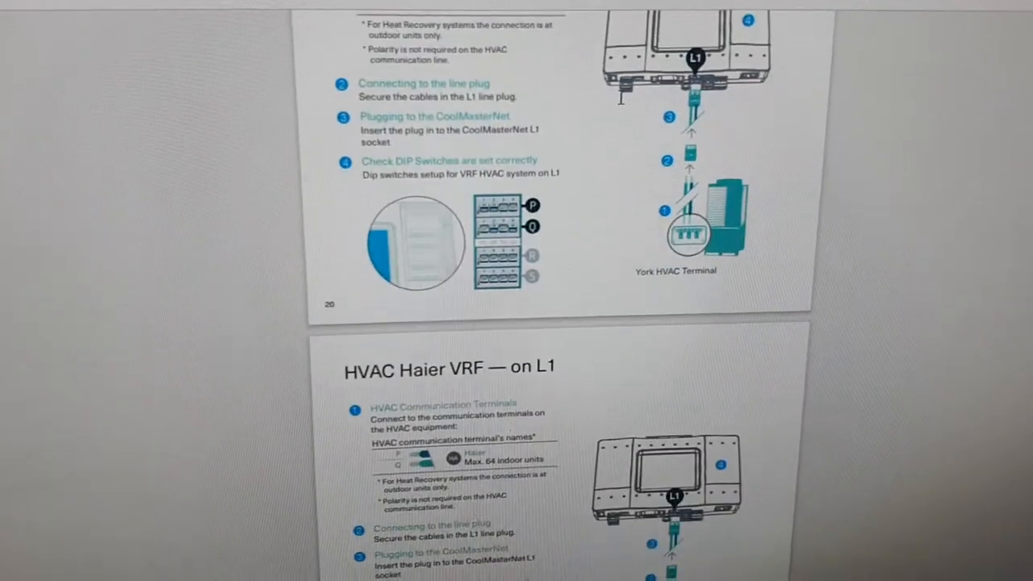